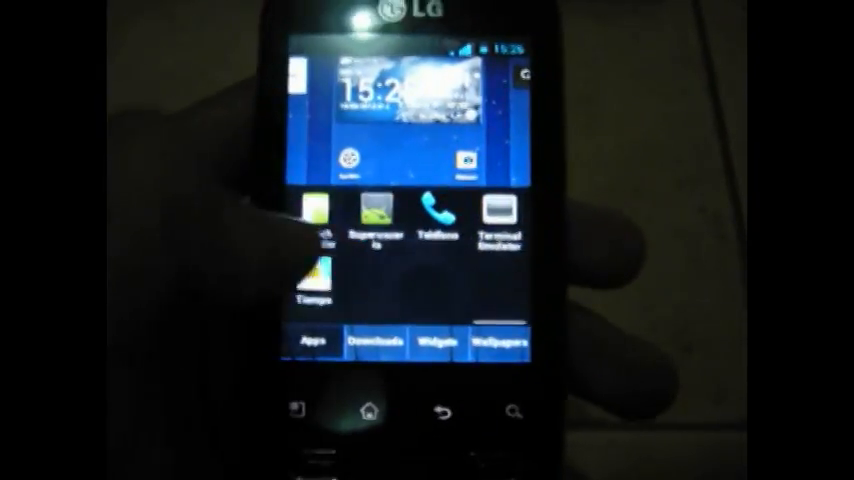
Open the app drawer to browse installed apps like Teléfono, Terminal Emulator and Tiempo.
{"action": "left_click", "coordinate": [374, 341]}
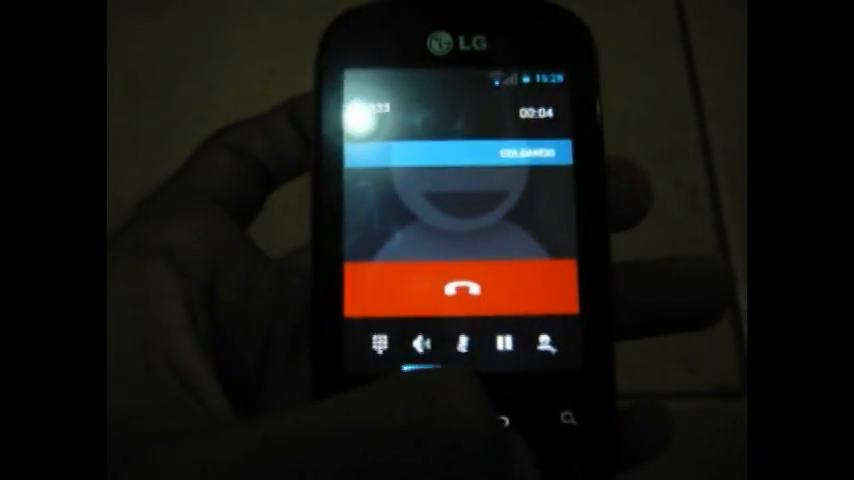
Return to the LG home screen with the clock widget, search bar and dock.
{"action": "left_click", "coordinate": [466, 290]}
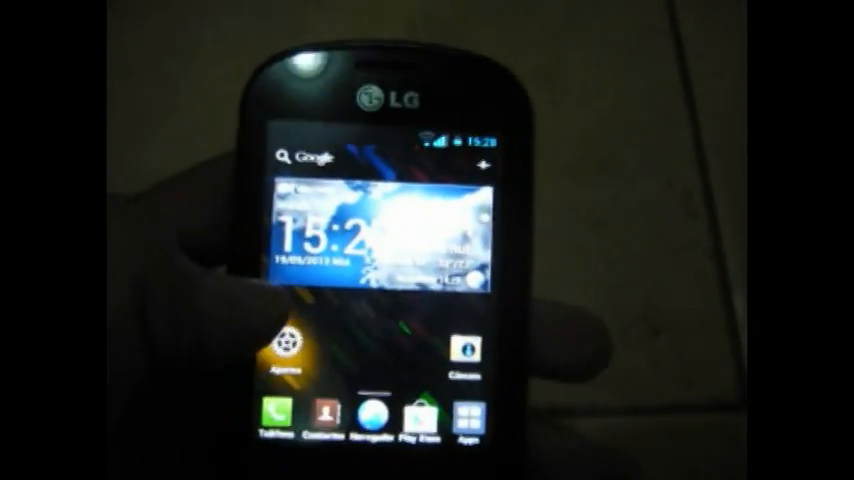